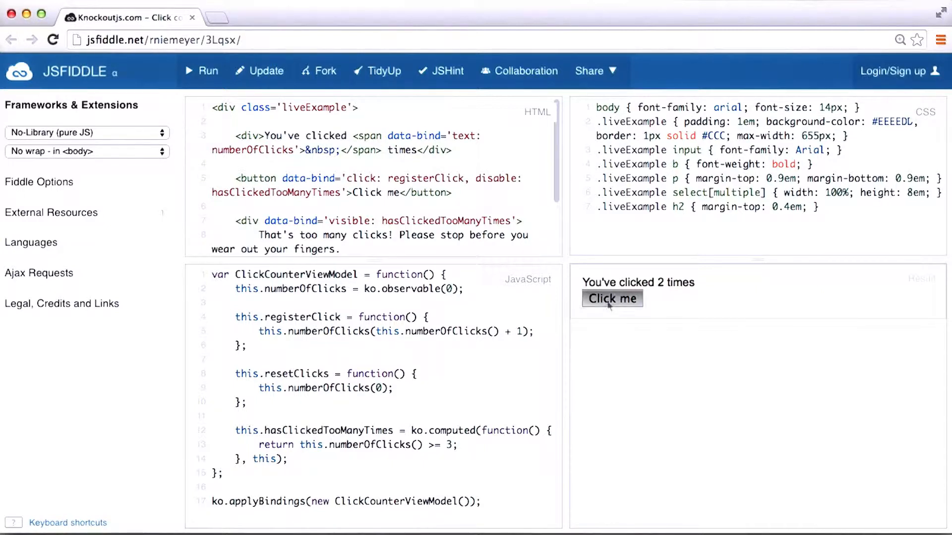
# Step: Click the demo button to reach three clicks, showing the warning and 'Reset clicks'
pyautogui.click(612, 299)
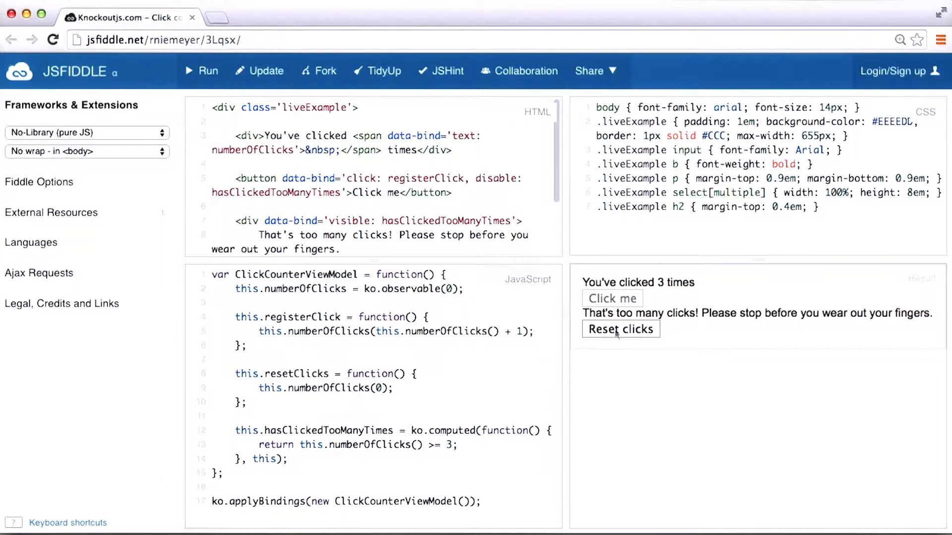
pyautogui.click(621, 329)
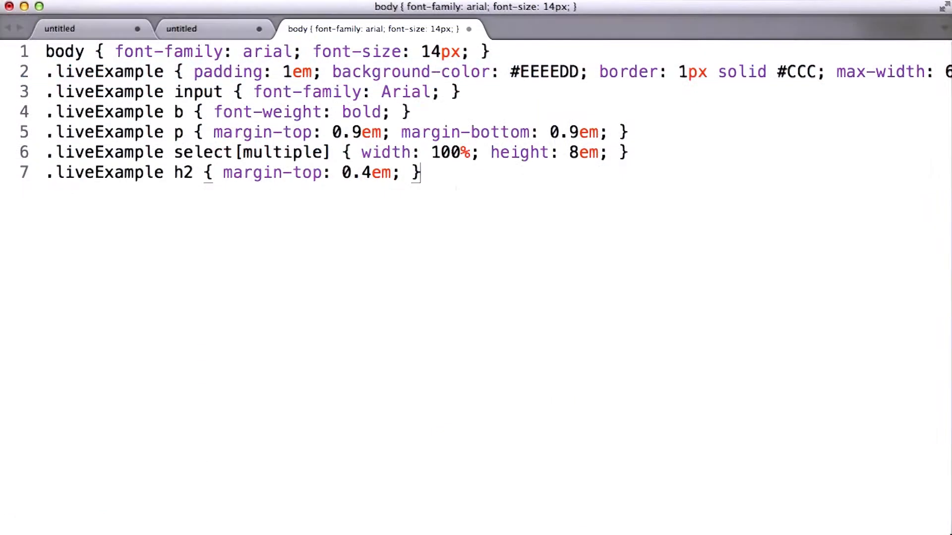
# Step: Select all the CSS rules in the third tab, then return to the HTML tab
pyautogui.press('cmd+a')
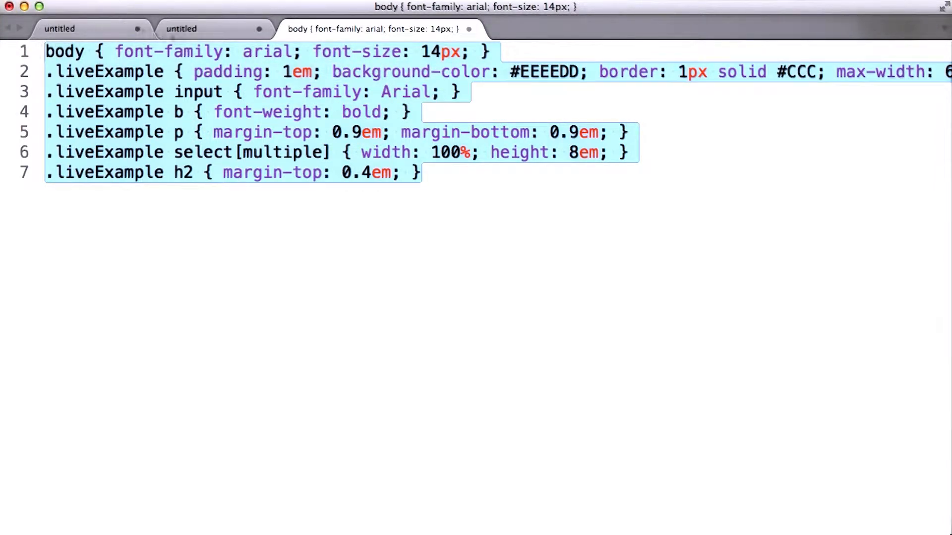
pyautogui.click(59, 29)
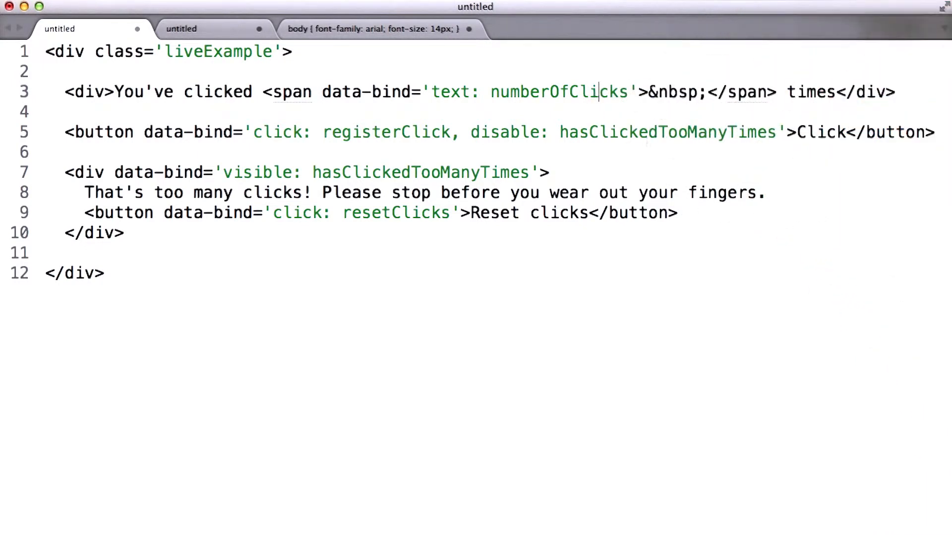
# Step: Switch from the HTML markup tab to the tab with the JavaScript view model
pyautogui.click(181, 28)
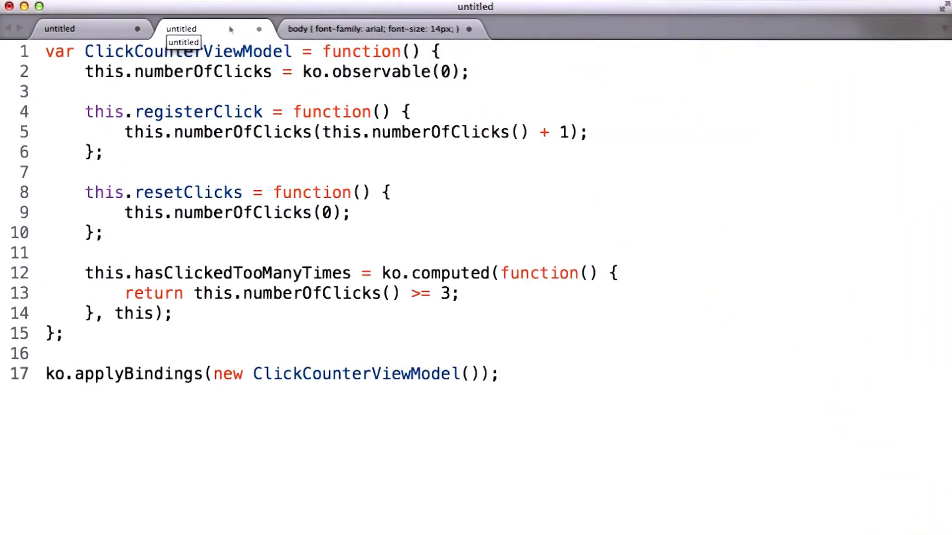